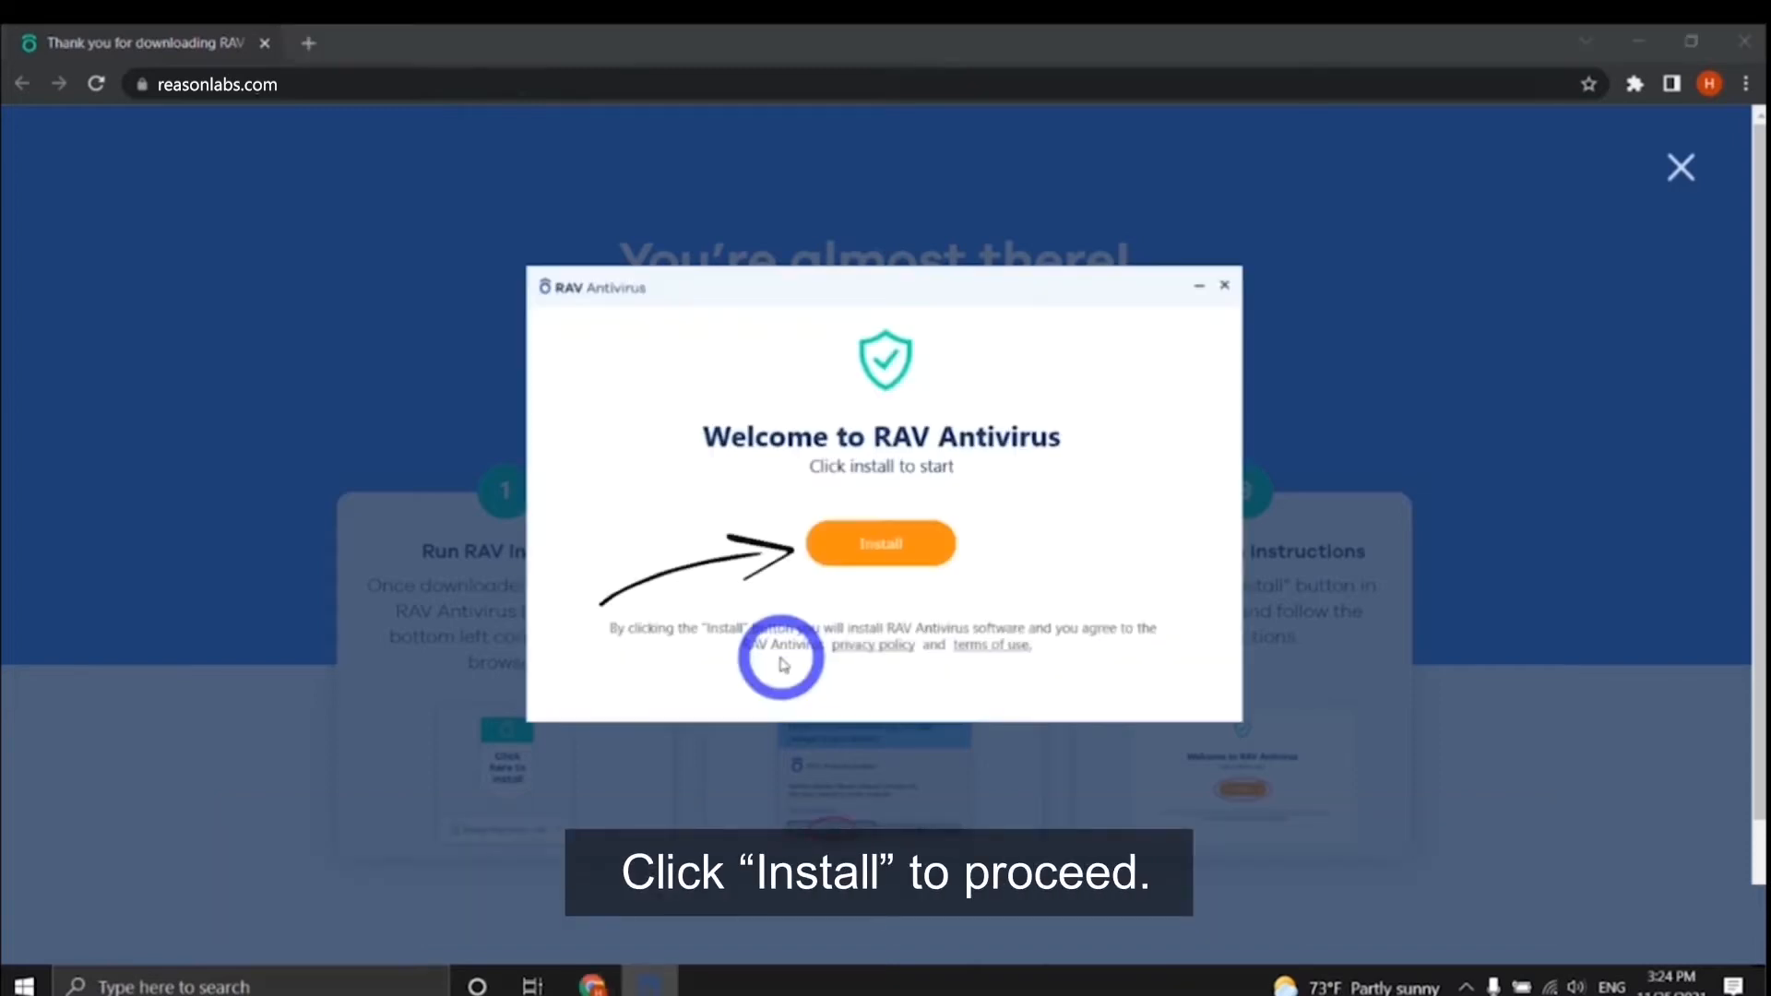
# Begin installing RAV Antivirus from its Welcome screen, accepting the terms
pyautogui.click(879, 542)
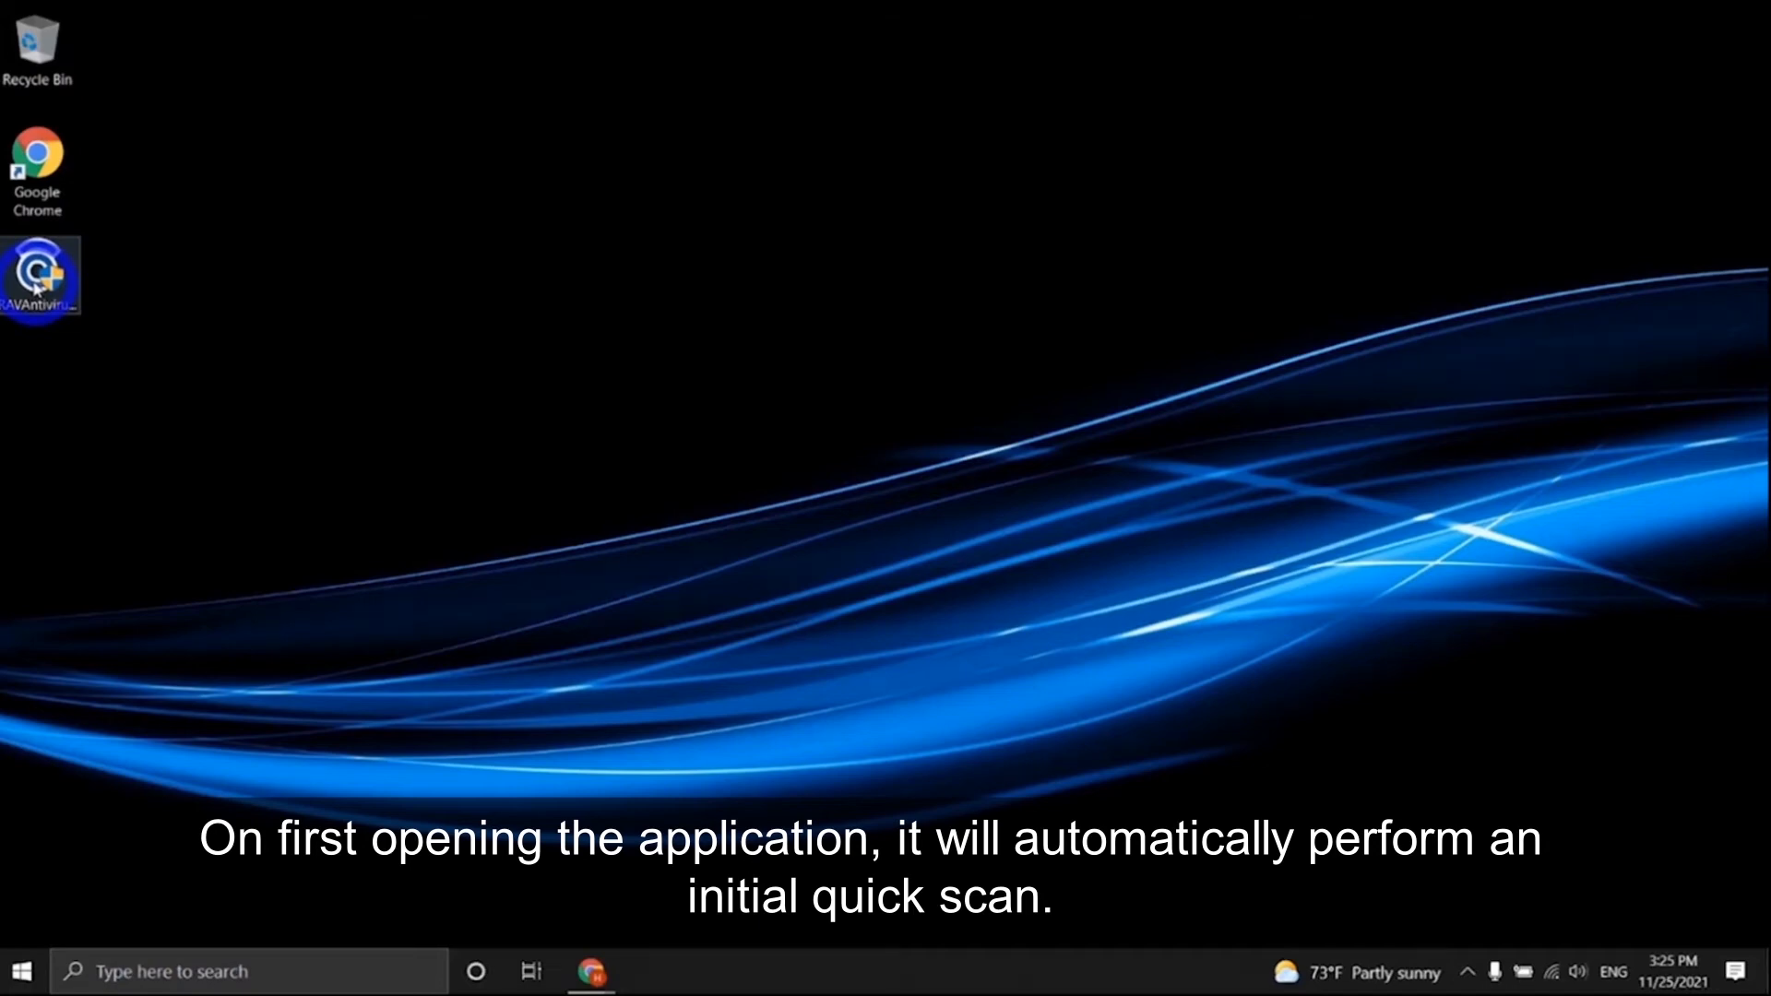
# Launch RAV Antivirus from its desktop shortcut so the first Quick Scan begins
pyautogui.doubleClick(39, 277)
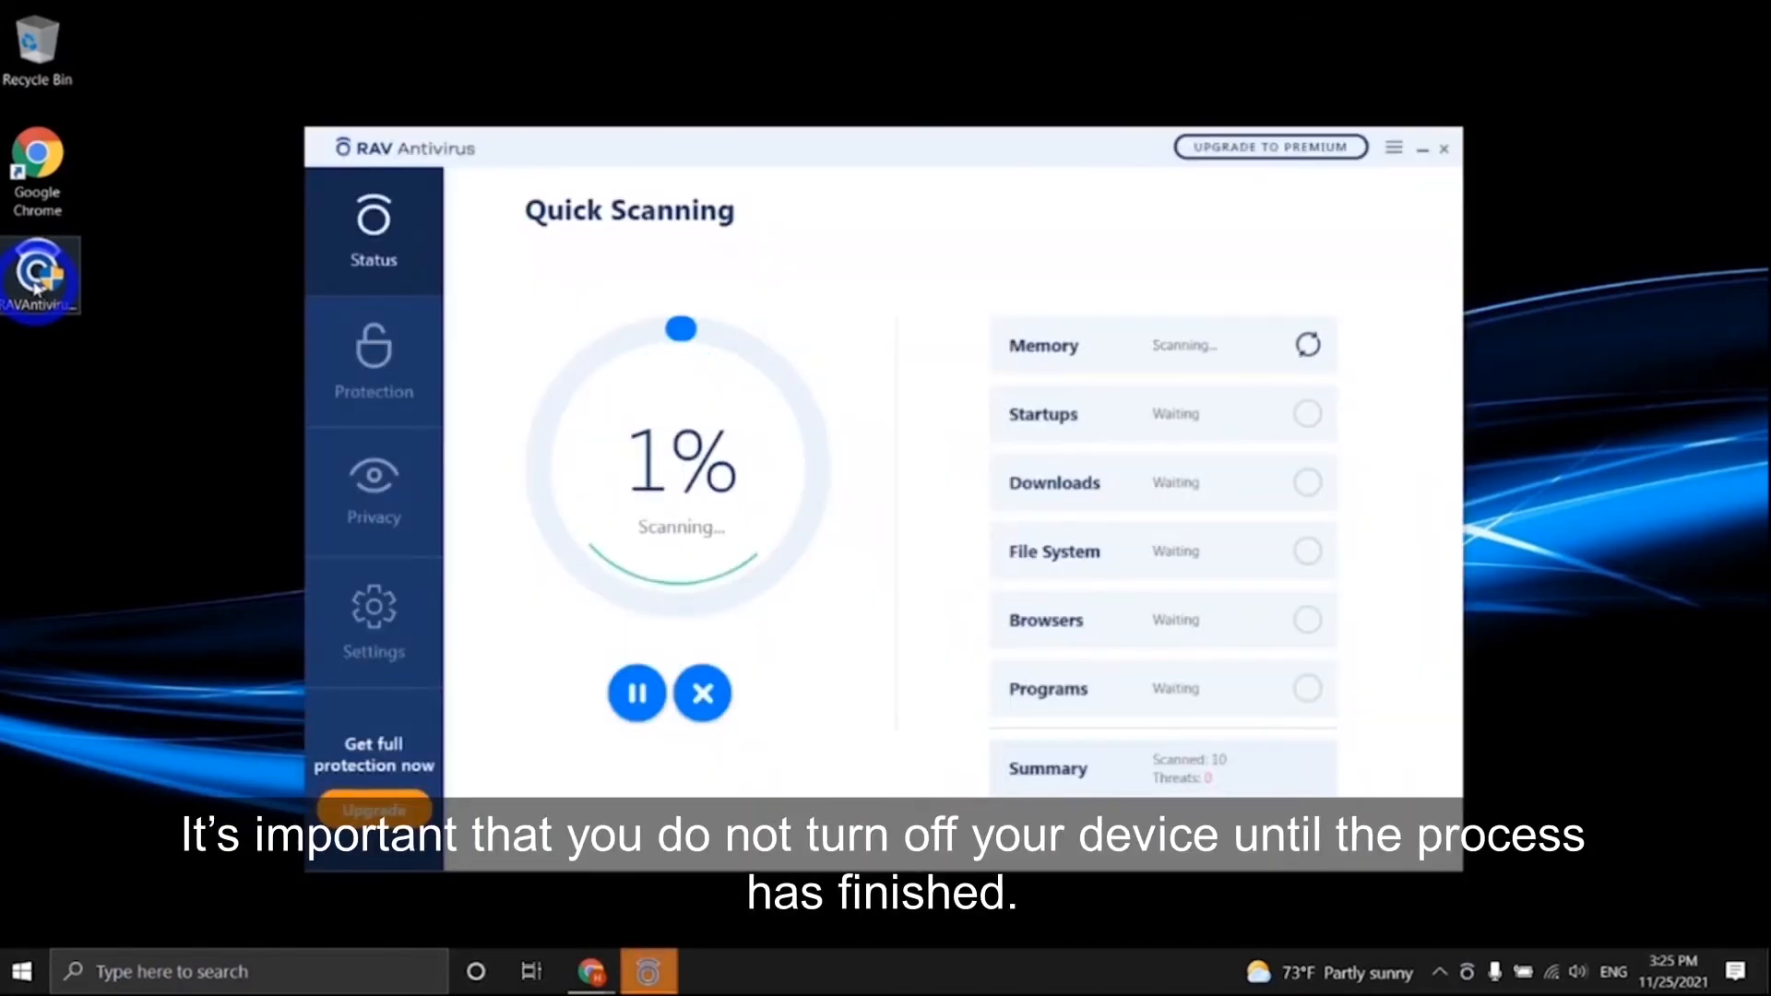